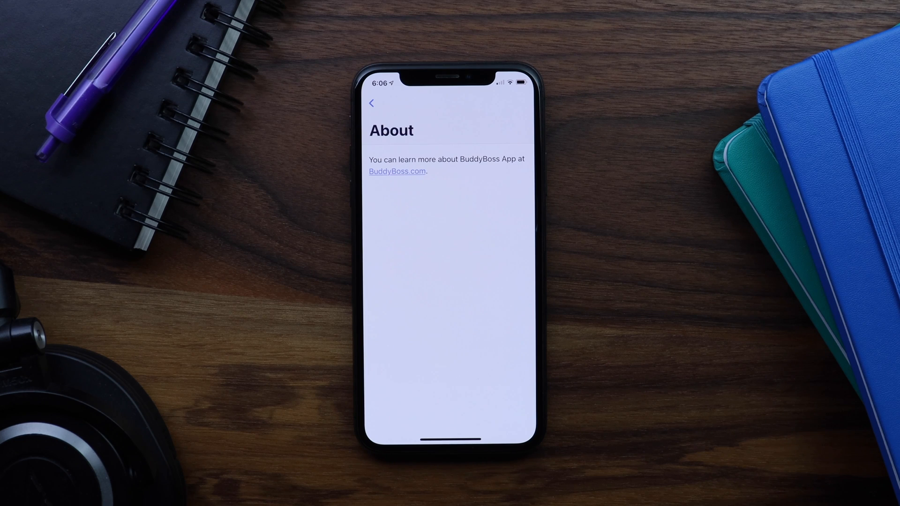
- Go back from the About screen to the app's Settings list
left_click(396, 171)
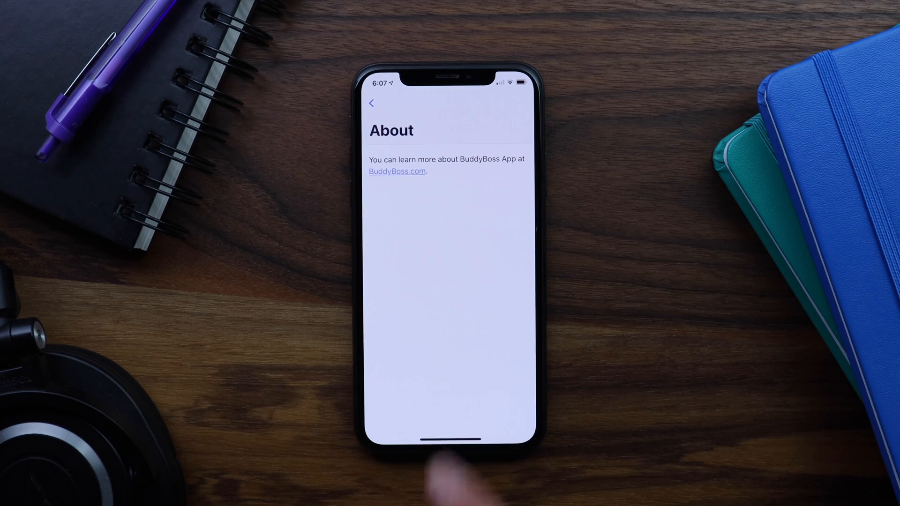
left_click(372, 102)
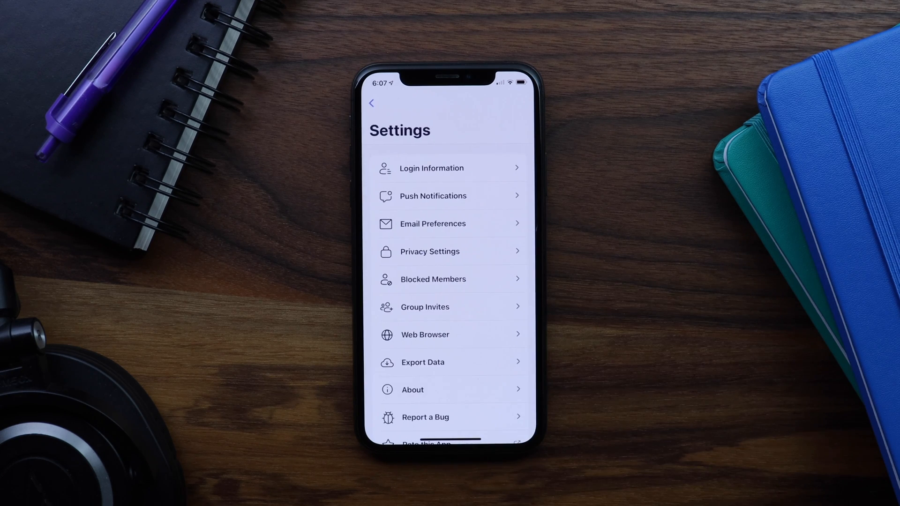
left_click(425, 335)
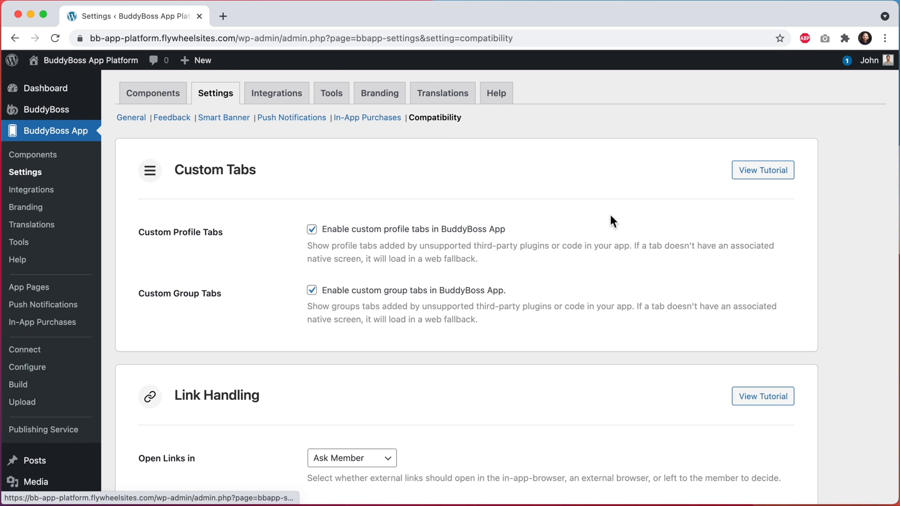
- Set Link Handling's Open Links in to In-App Browser and save changes
scroll("down", 3)
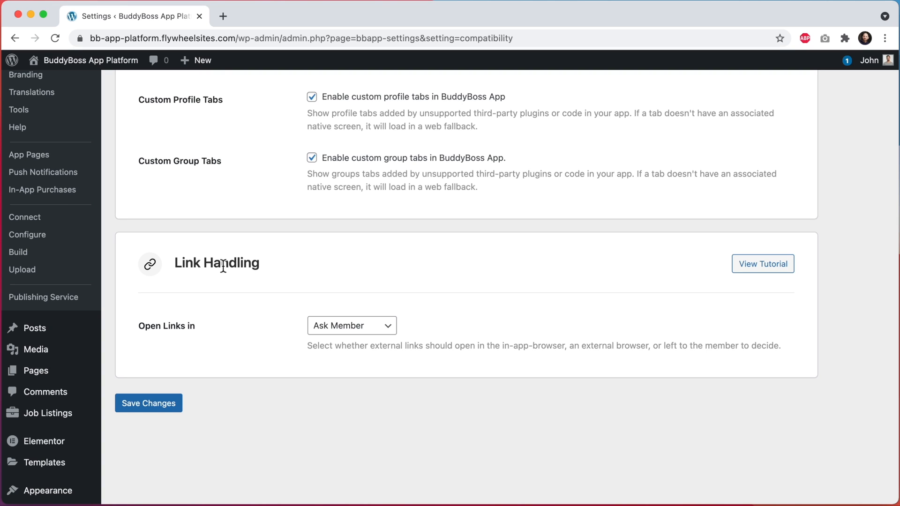
left_click(351, 325)
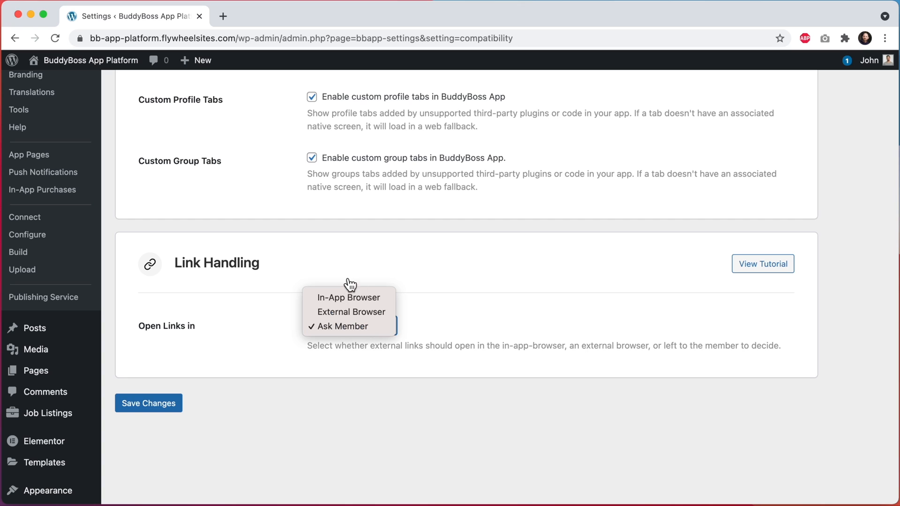
mouse_move(350, 312)
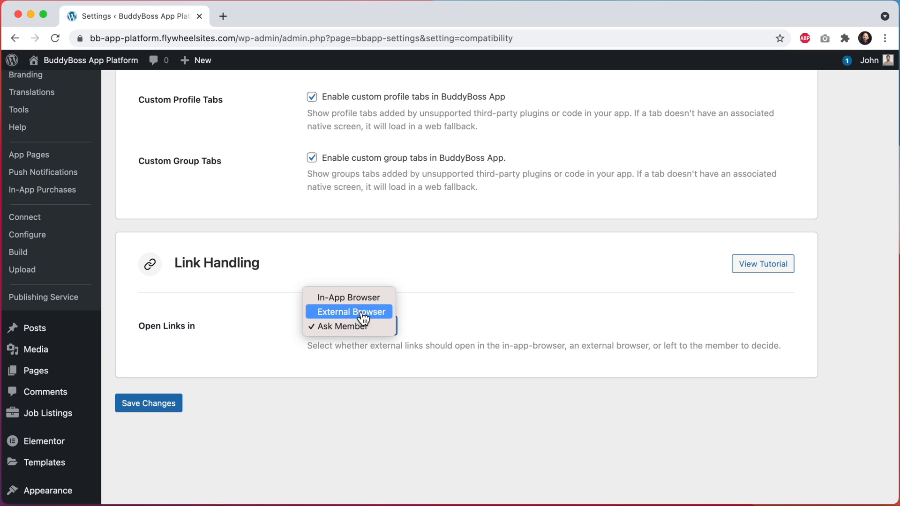
mouse_move(367, 326)
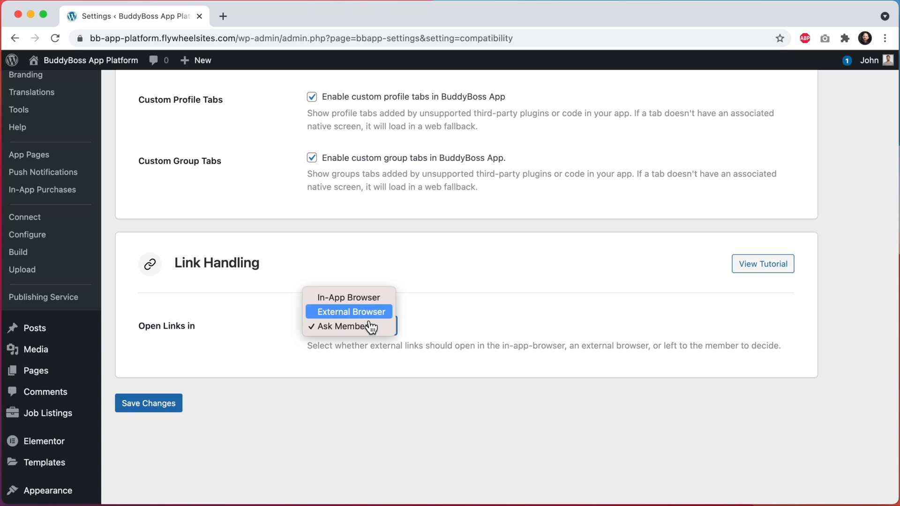
mouse_move(349, 327)
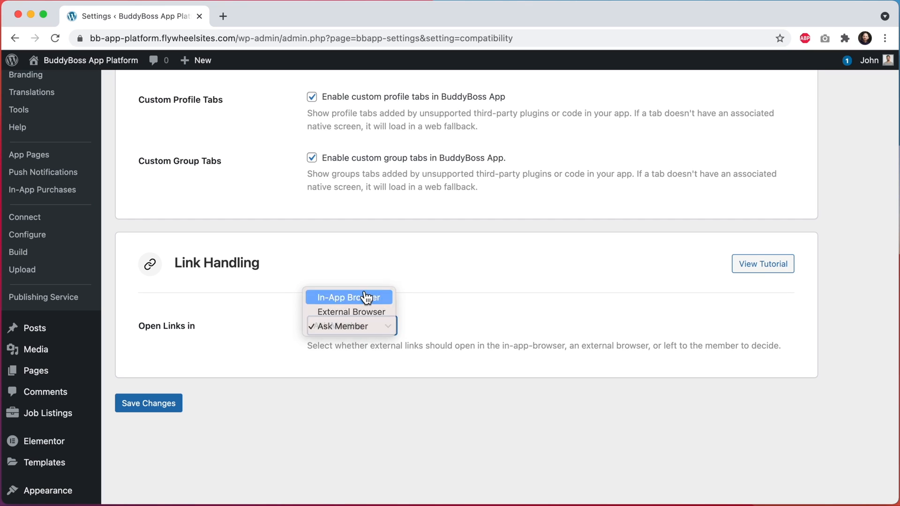
left_click(348, 298)
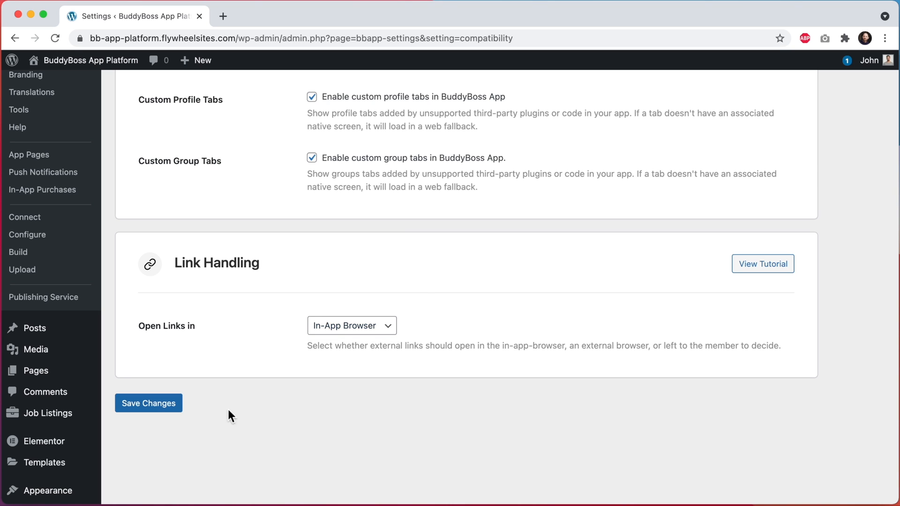
left_click(148, 403)
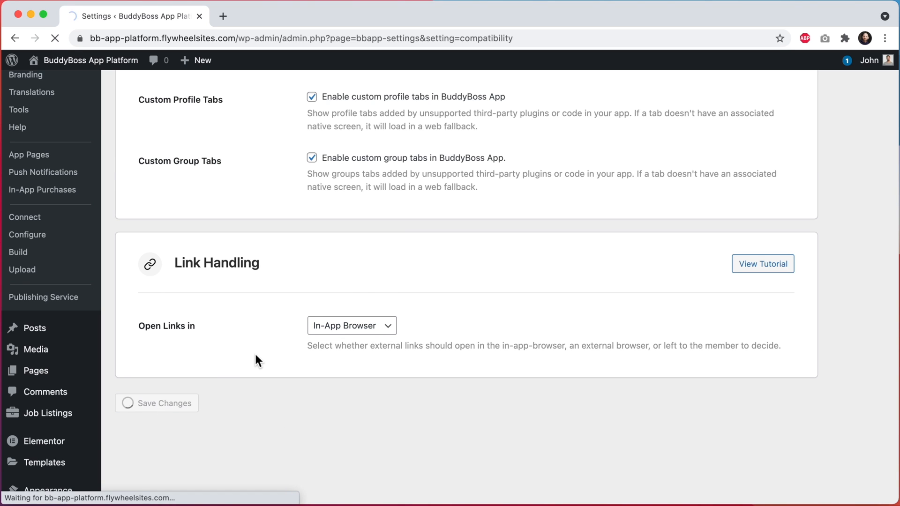
left_click(163, 403)
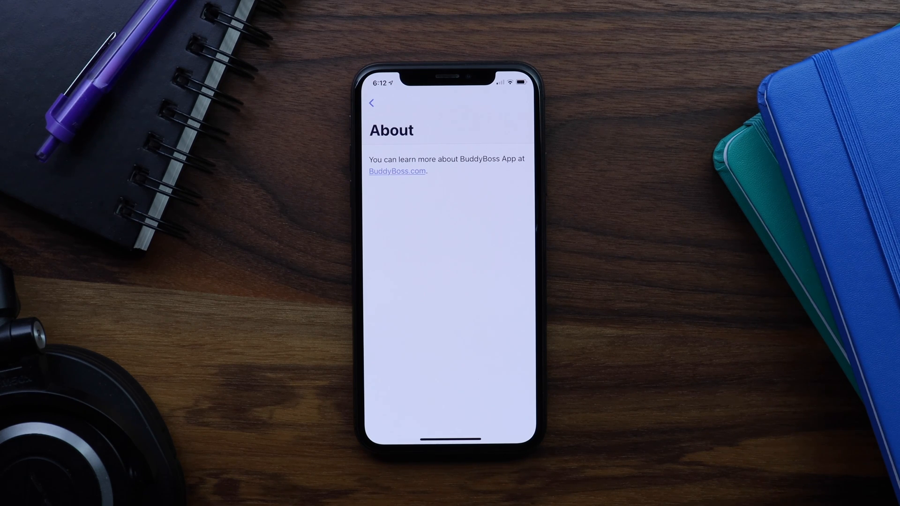
- Tap the BuddyBoss.com link on the About screen to test in-app link opening
left_click(396, 171)
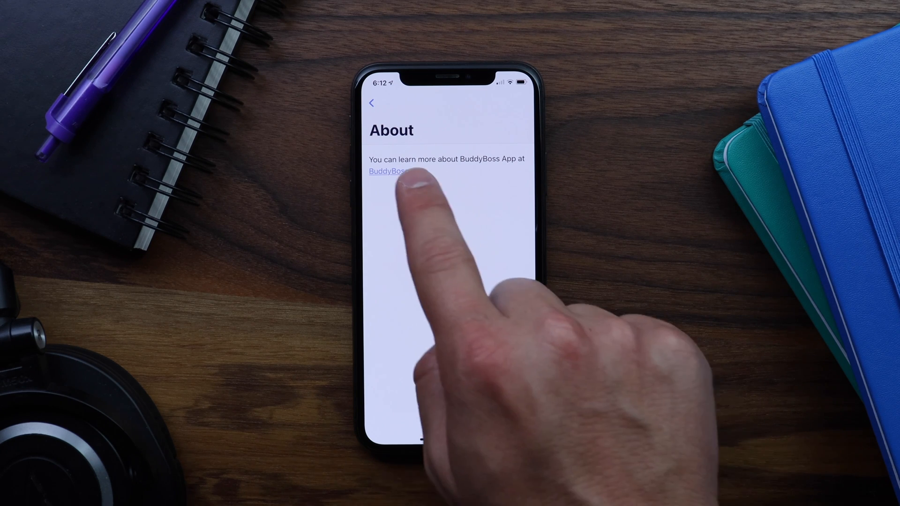
left_click(386, 171)
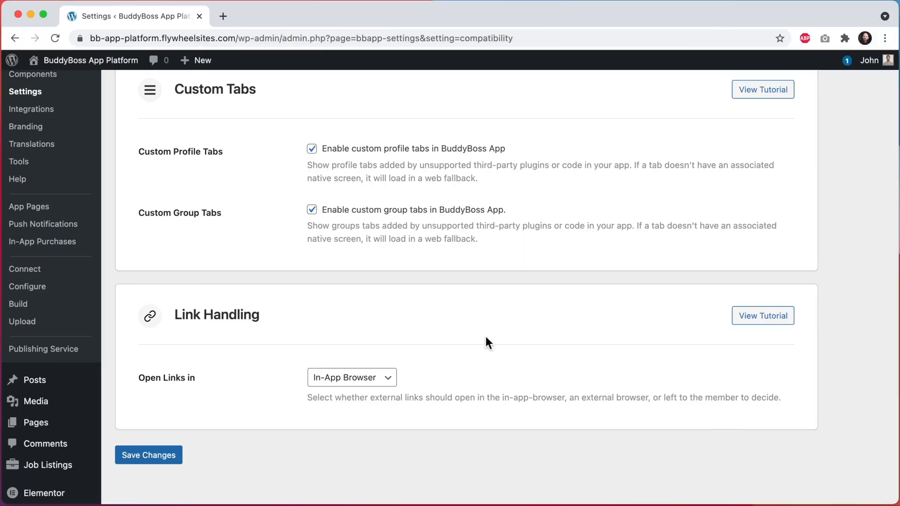
mouse_move(451, 365)
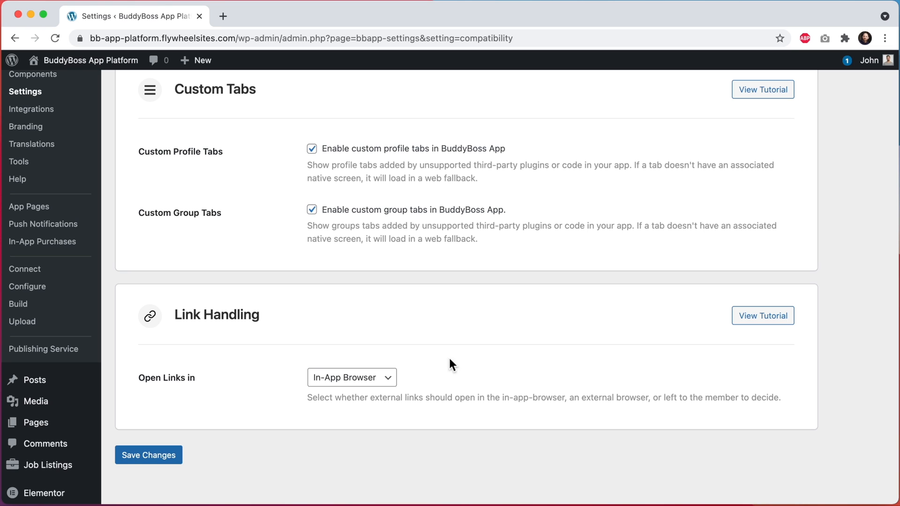
- Switch Open Links in to External Browser and save changes
left_click(351, 377)
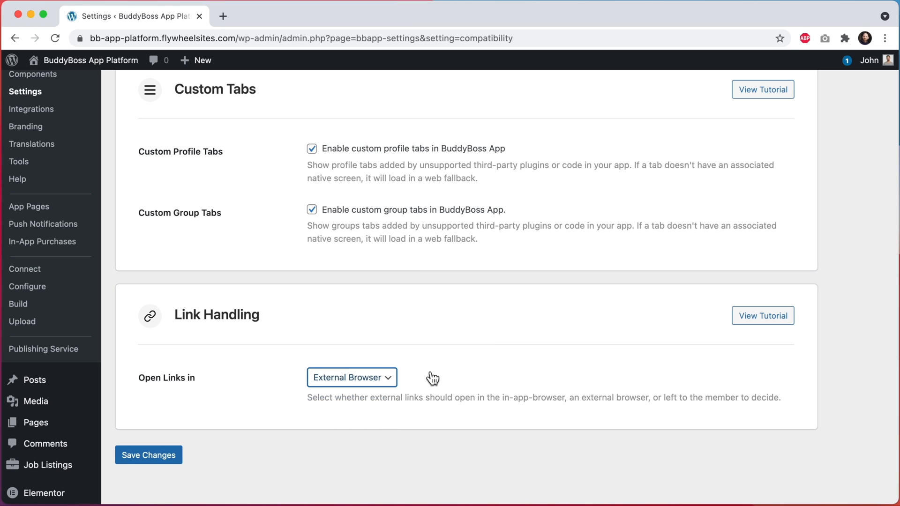
left_click(148, 455)
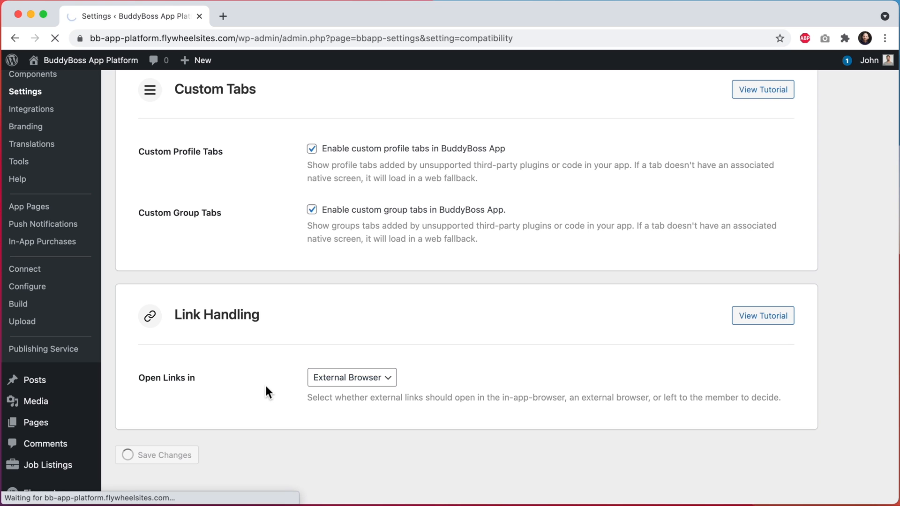
left_click(163, 454)
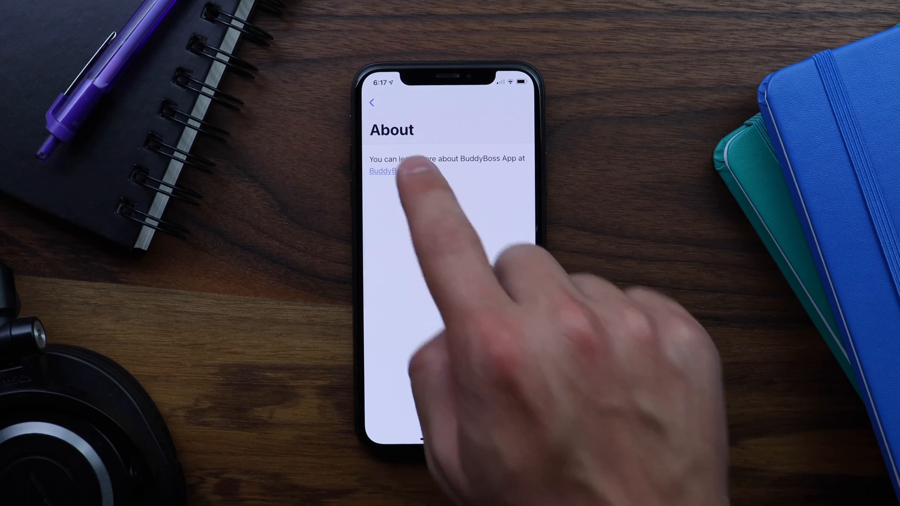
- Tap the BuddyBoss.com link again to test External Browser behaviour
left_click(384, 171)
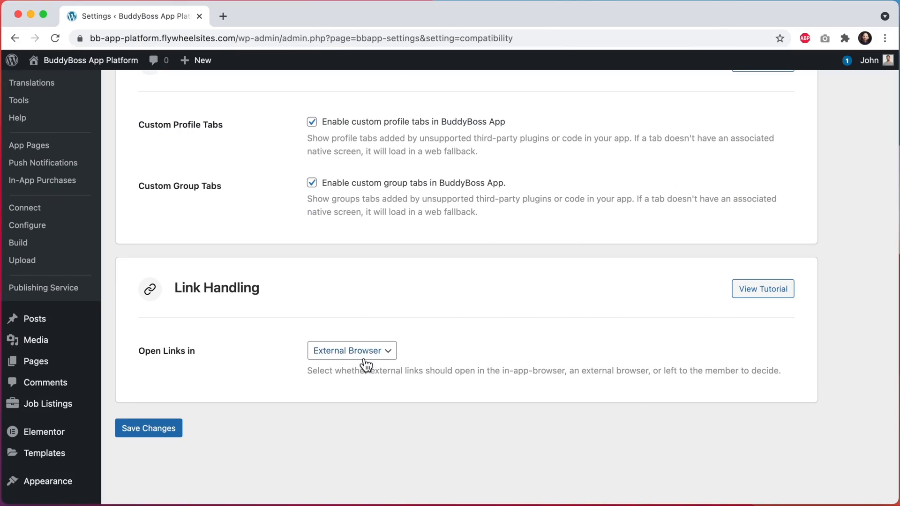
- Switch Open Links in to Ask Member and save changes
left_click(352, 351)
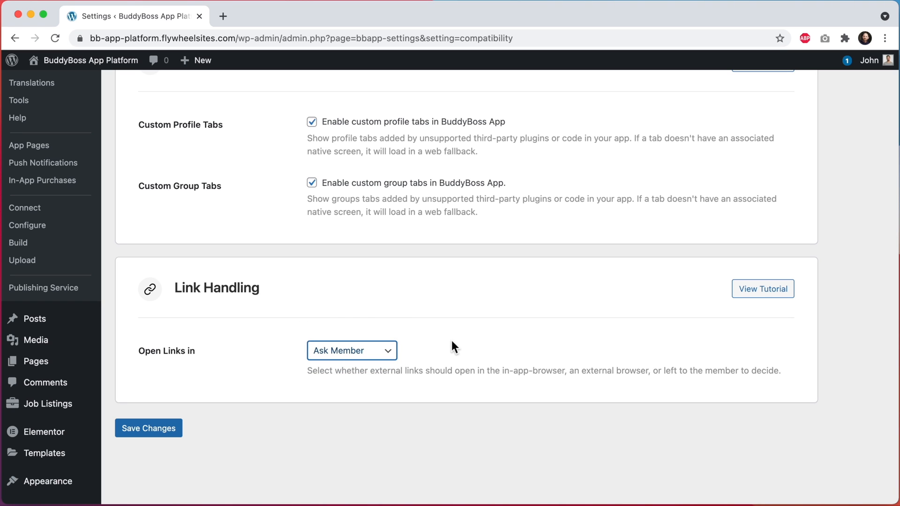
left_click(148, 428)
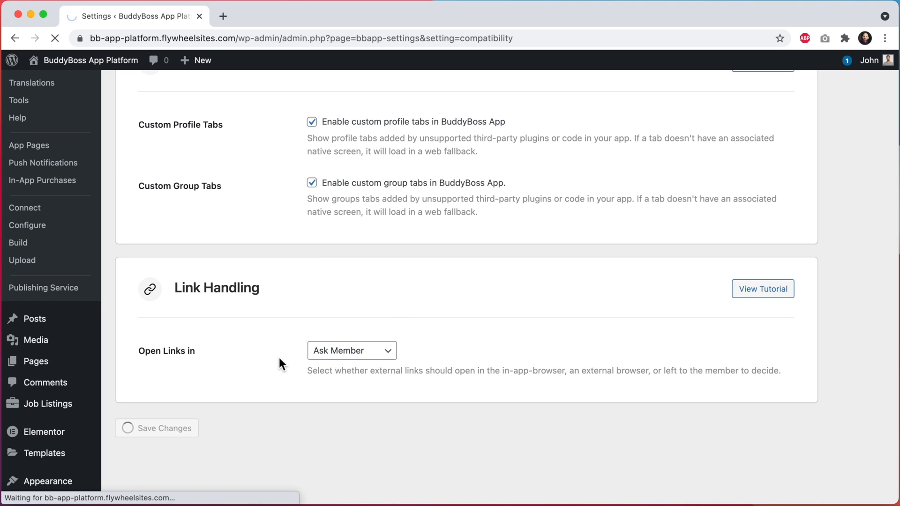
left_click(164, 428)
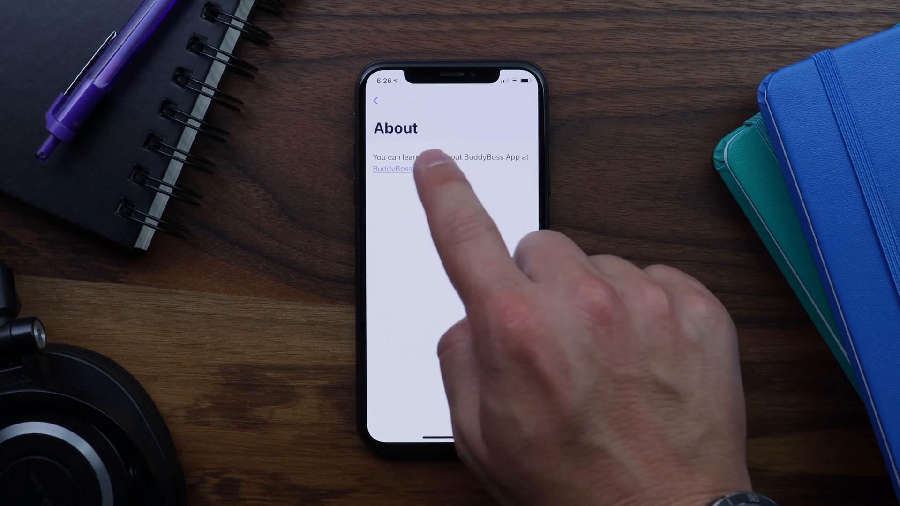
left_click(392, 168)
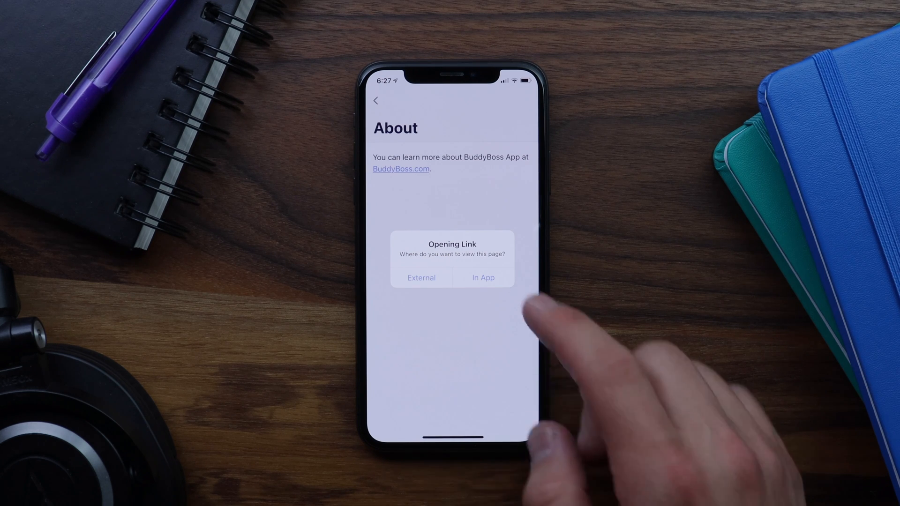
left_click(484, 278)
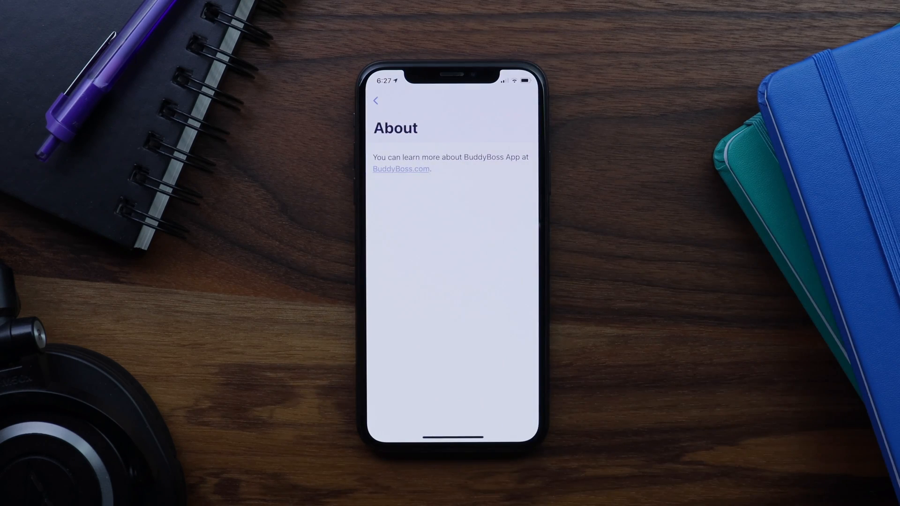
- Set the app's Web Browser preference under More > Settings to External Browser
left_click(376, 100)
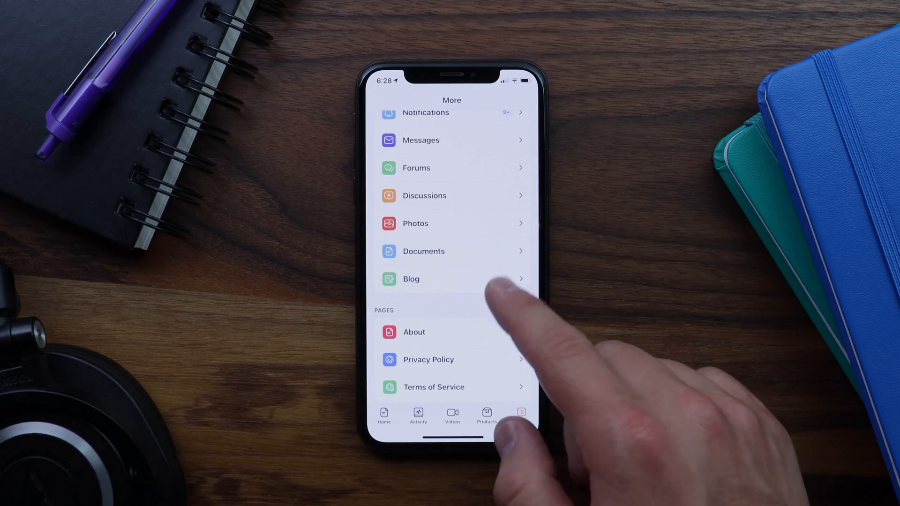
scroll("down", 3)
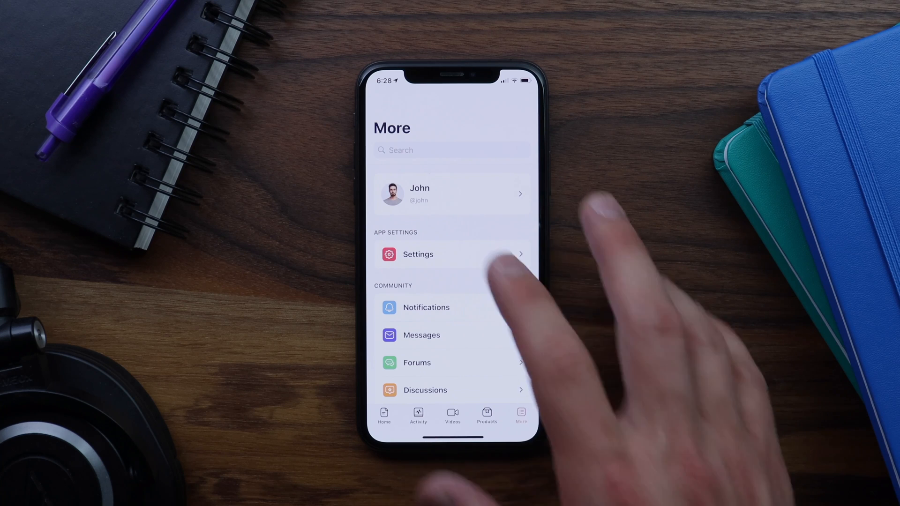
left_click(418, 254)
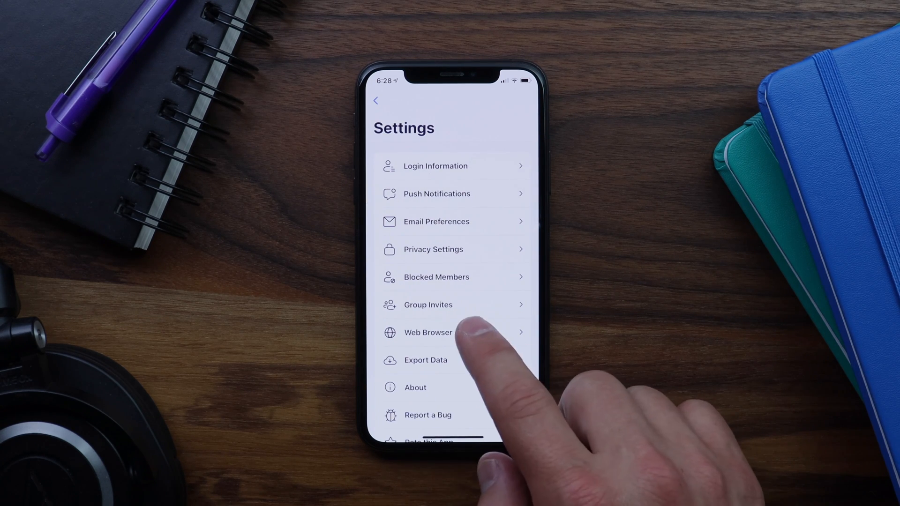
left_click(427, 333)
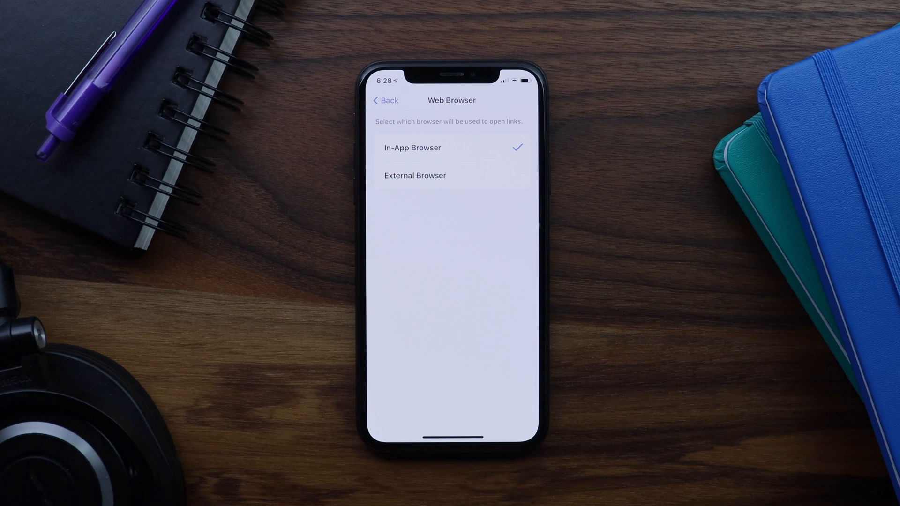
left_click(415, 175)
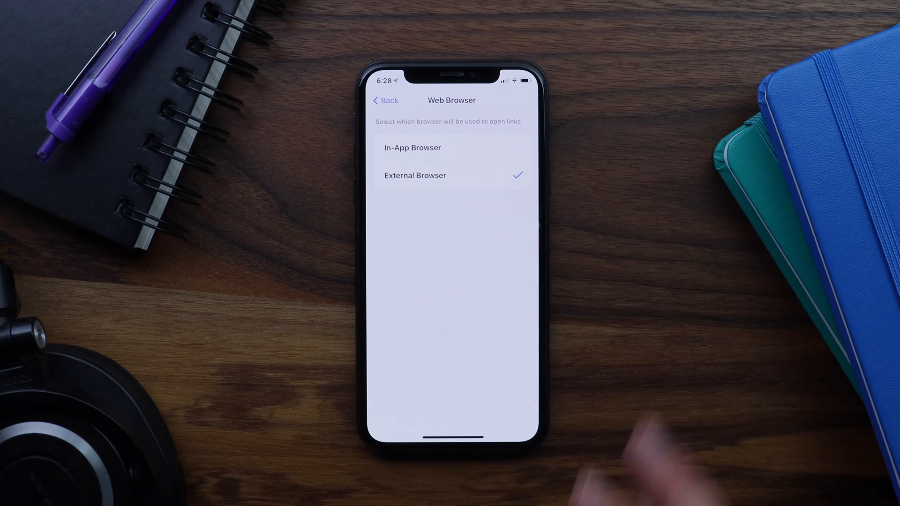